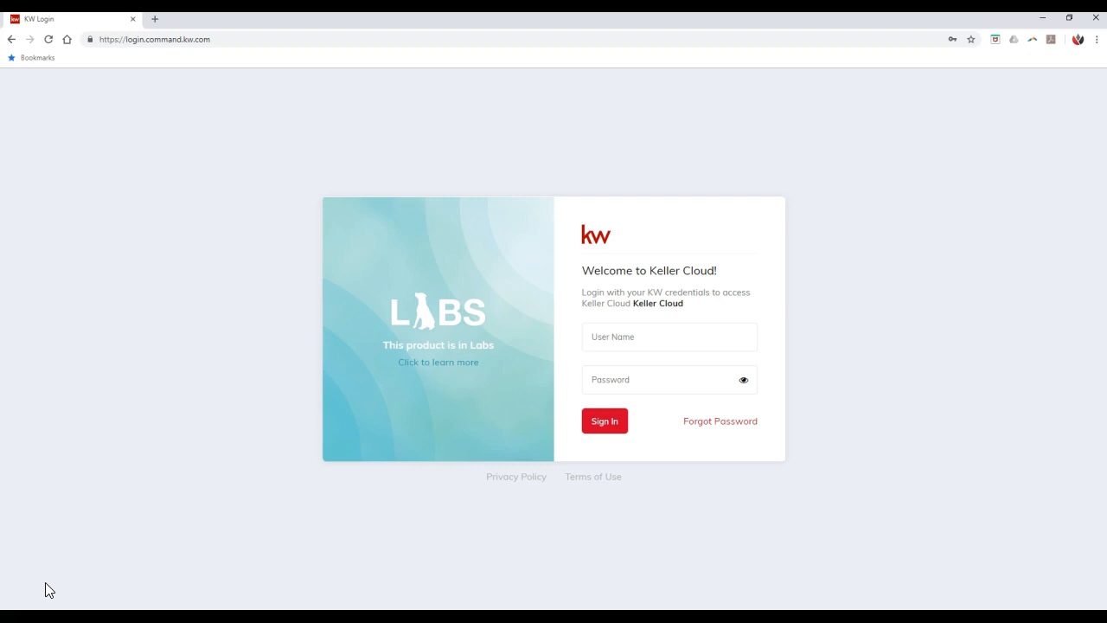
Log in to Keller Cloud as 'lgodfrey' with the account password and sign in.
click(156, 38)
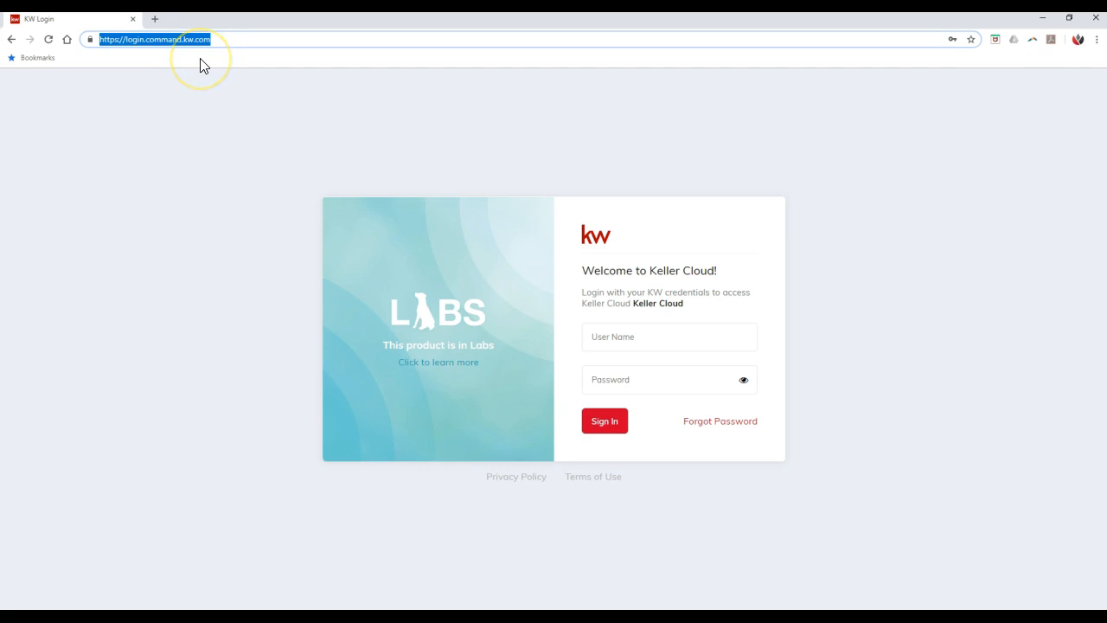
click(668, 335)
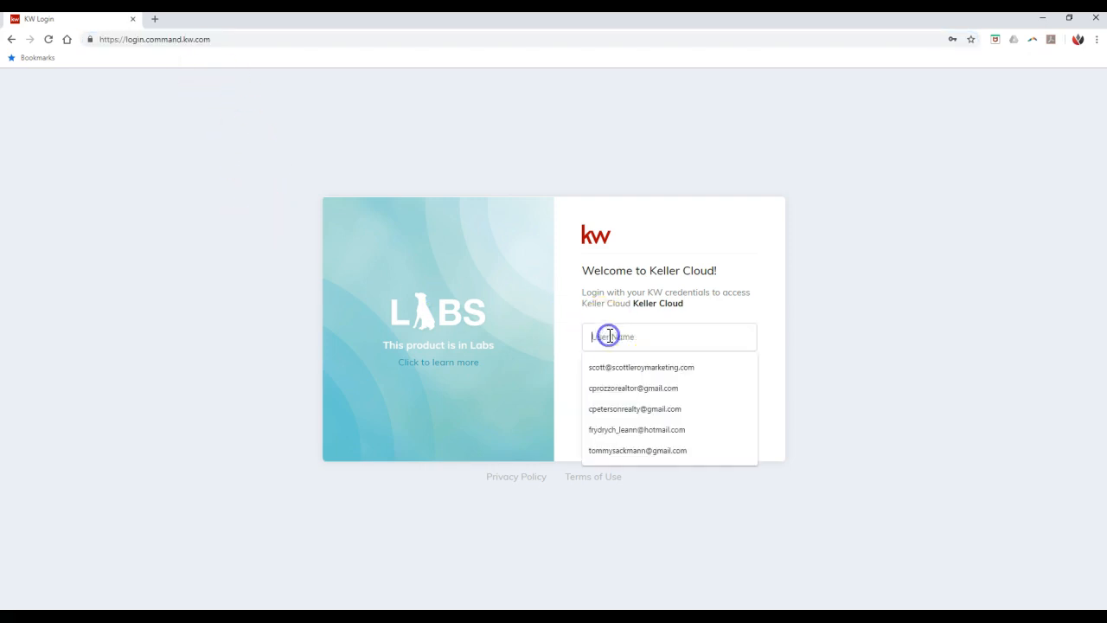
text(lgodfrey)
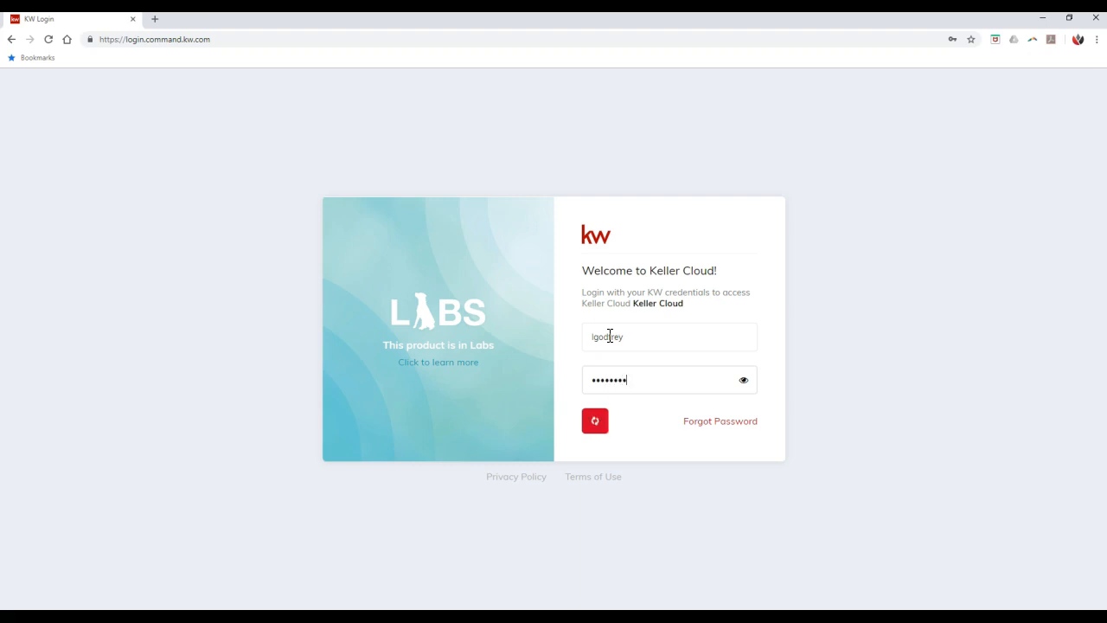
click(595, 421)
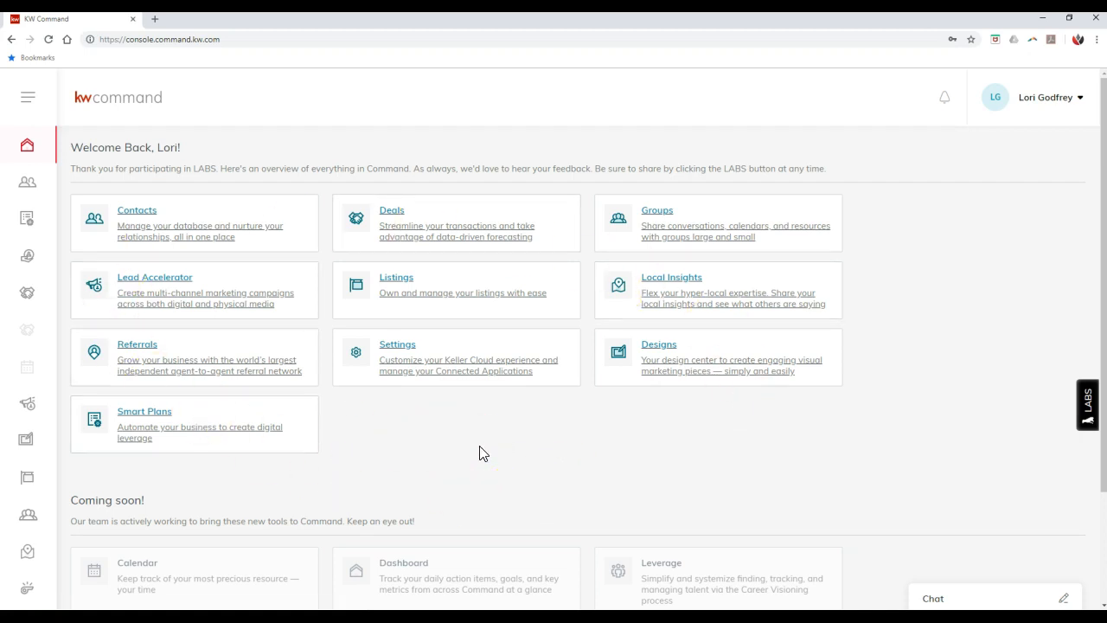